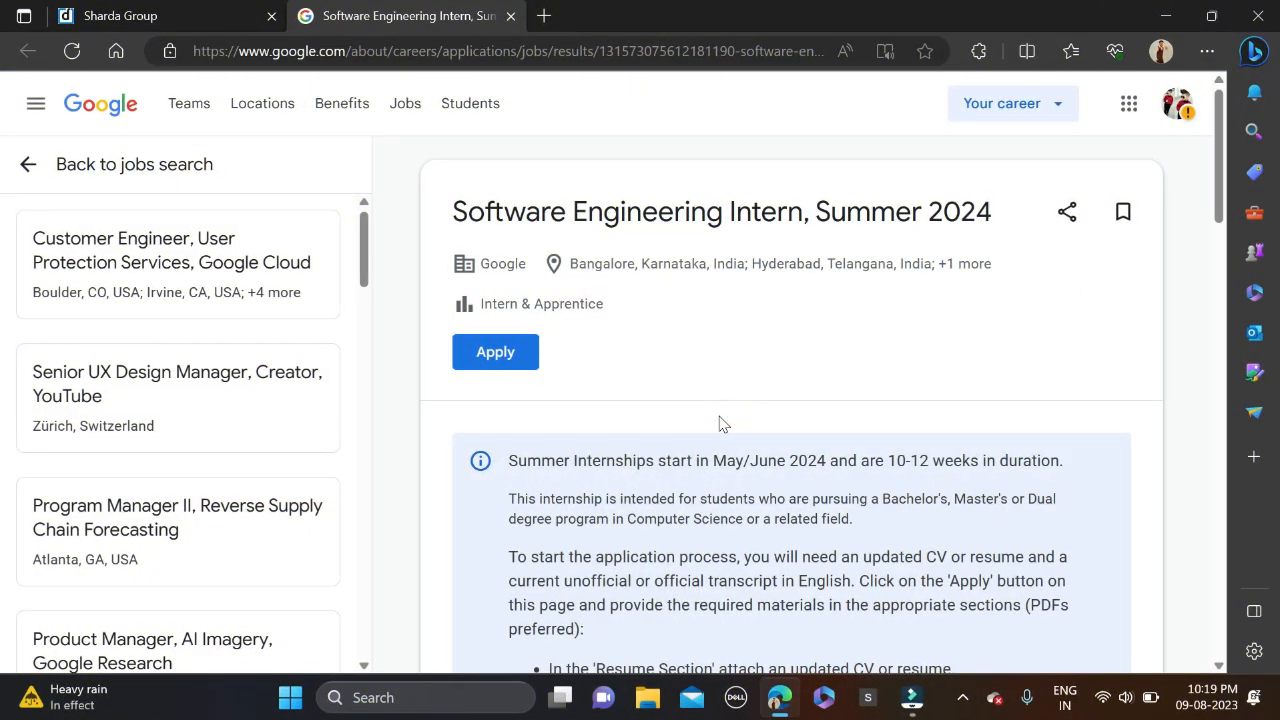
Compare the Sharda Motor listing briefly, then begin the Google Software Engineering Intern application via Apply.
click(150, 16)
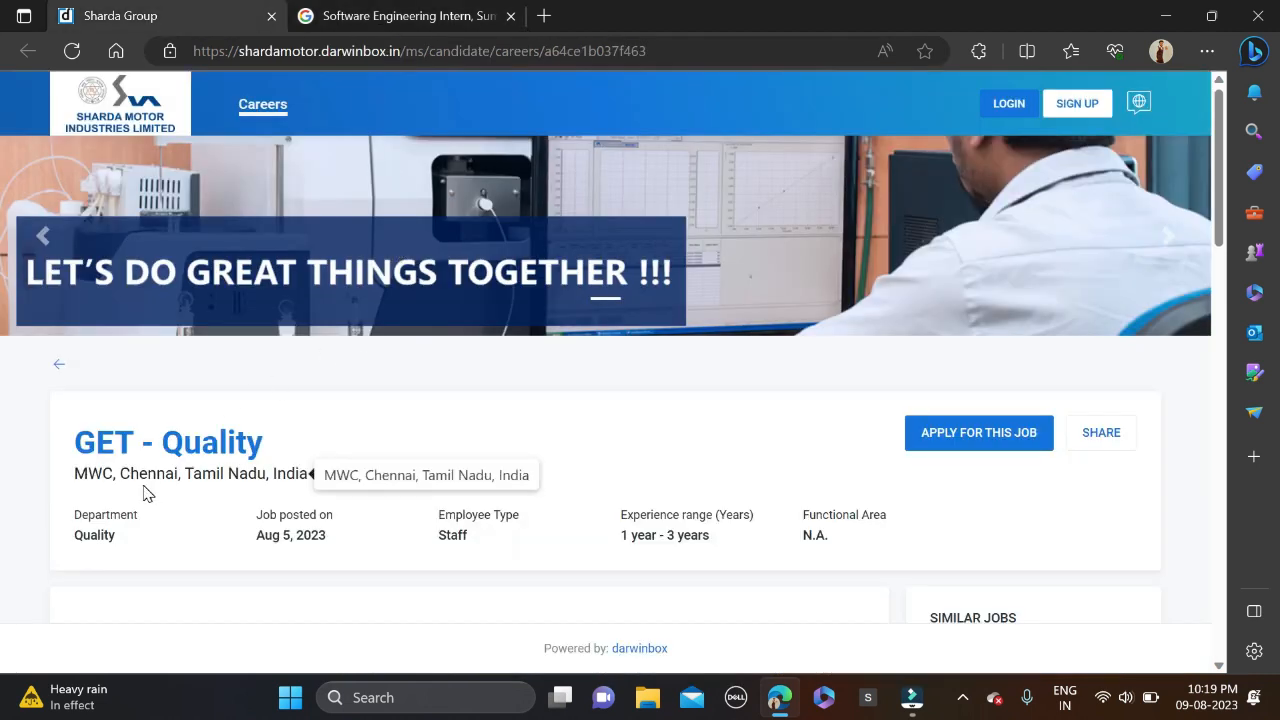
click(410, 16)
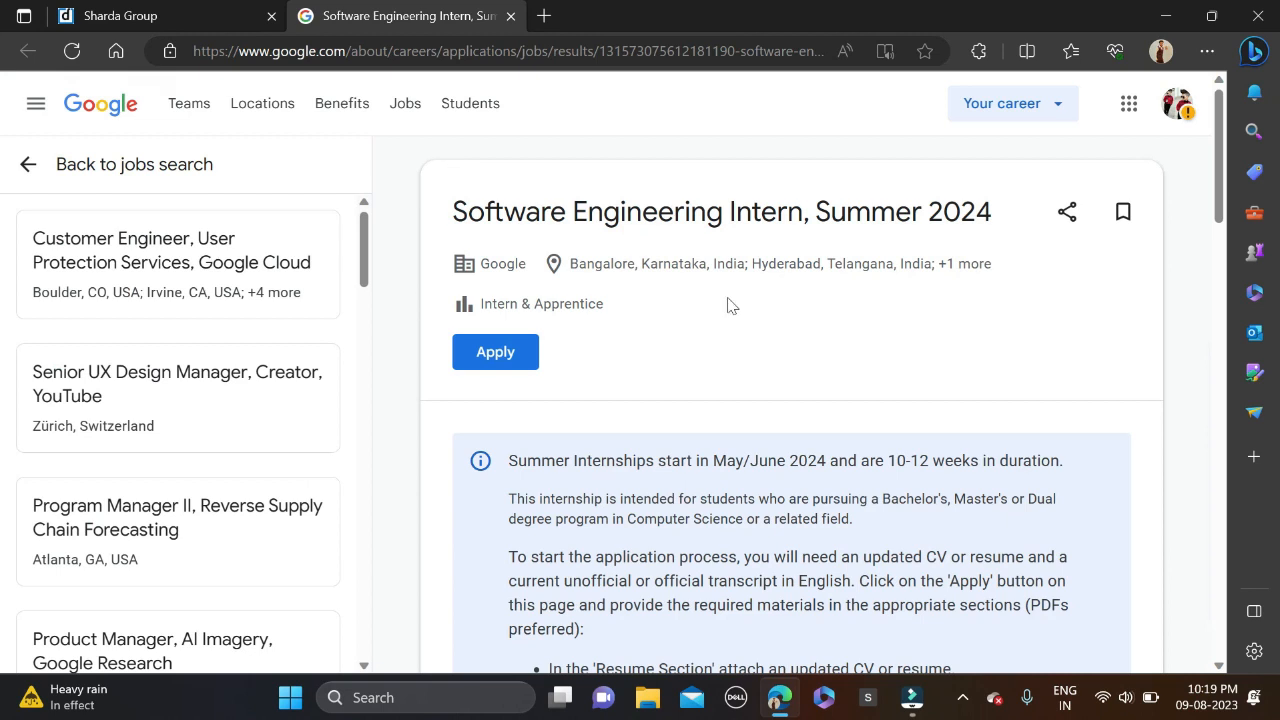
mouse_move(776, 336)
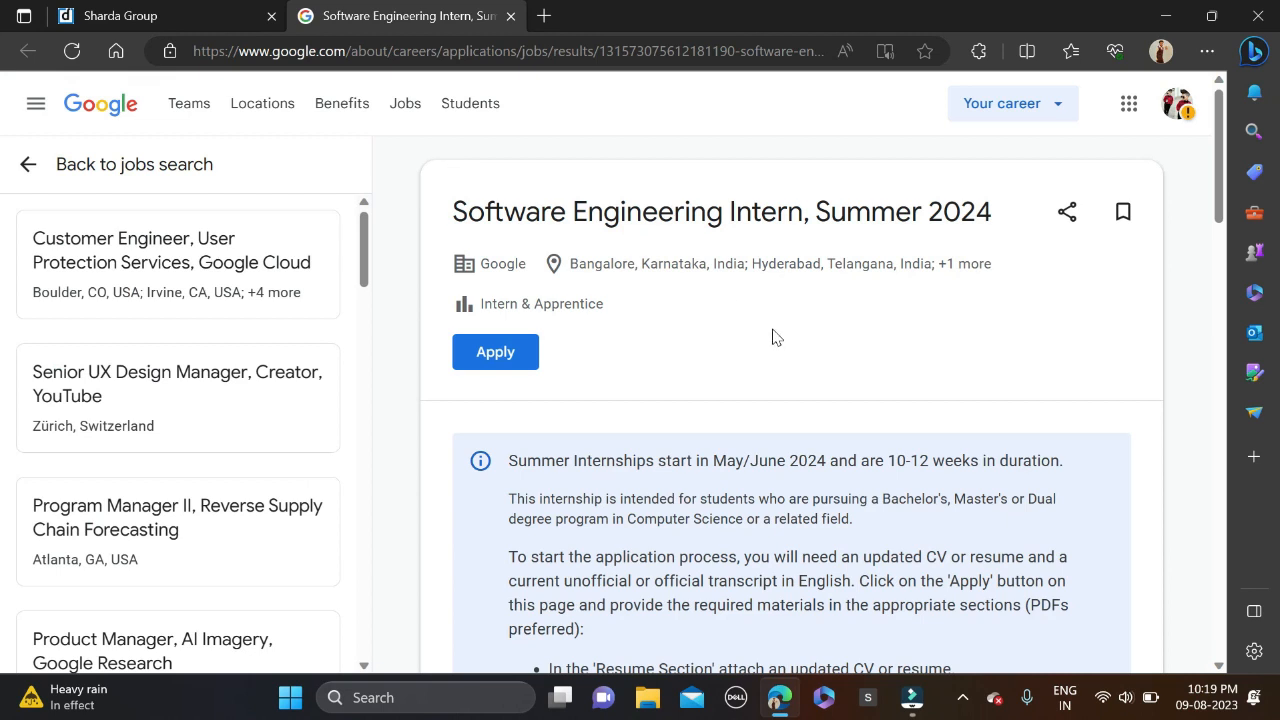
scroll(down, 3)
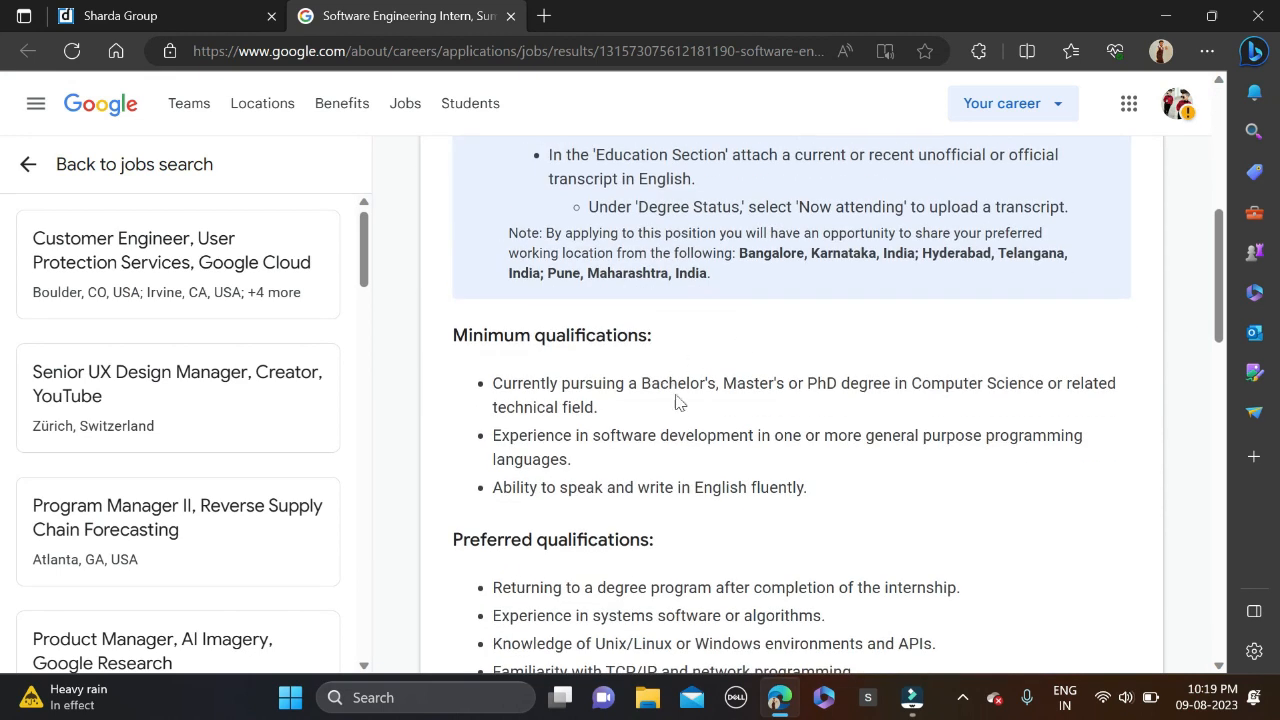
mouse_move(798, 404)
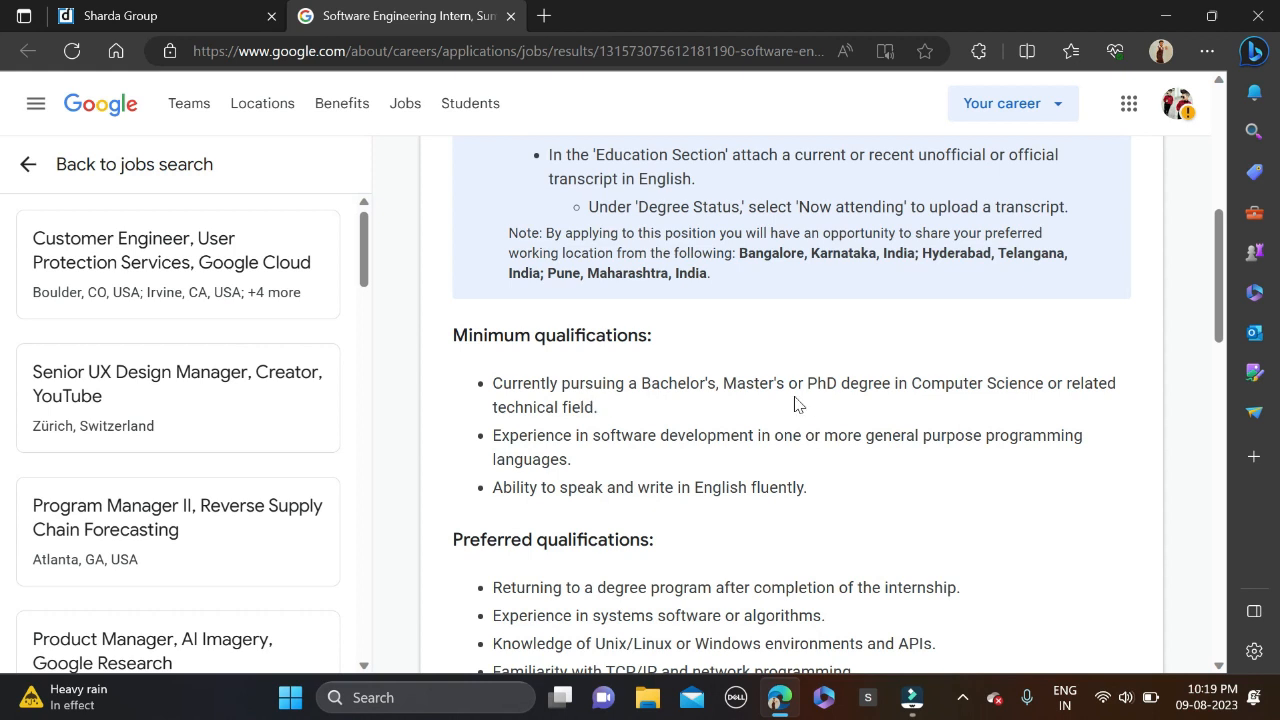
mouse_move(824, 404)
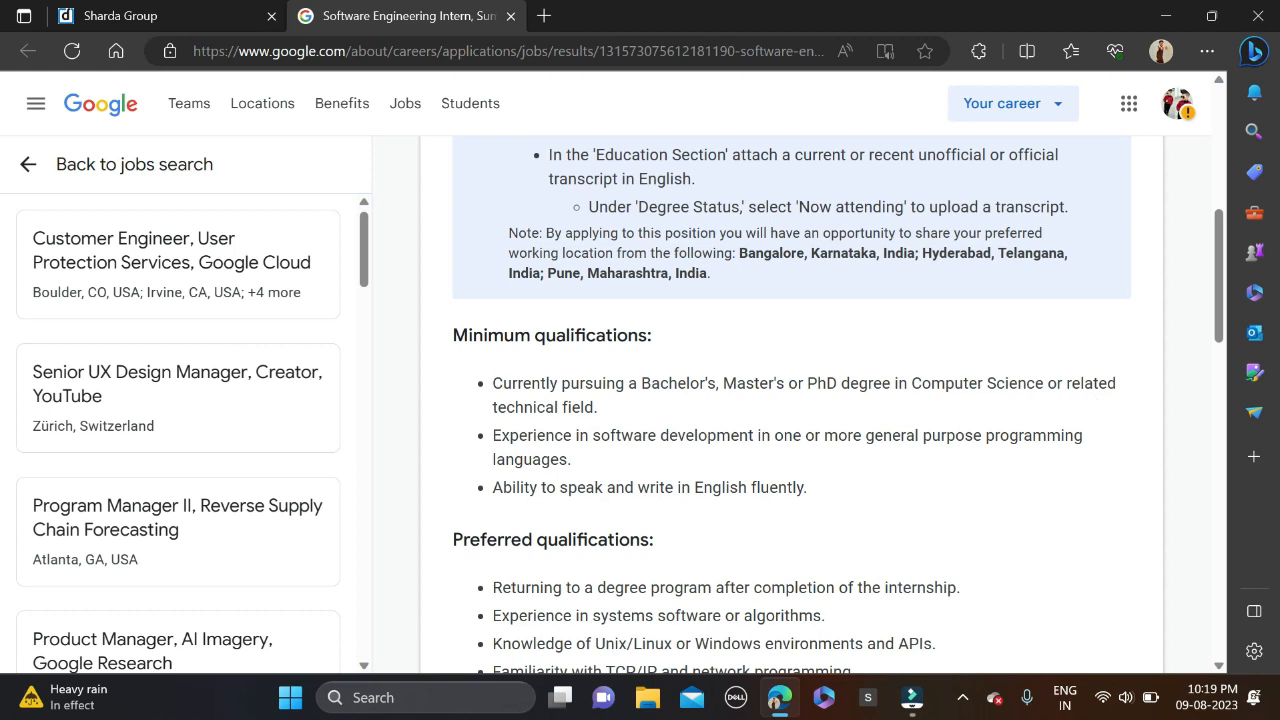
scroll(up, 3)
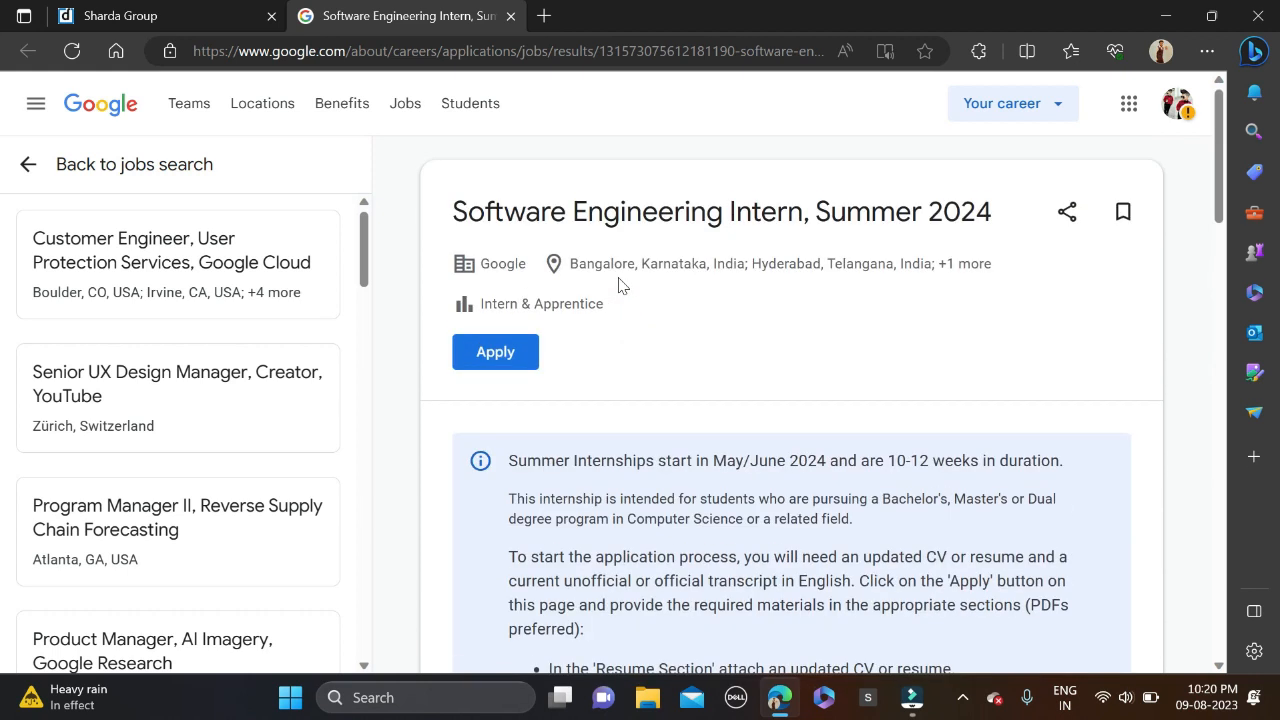
scroll(down, 3)
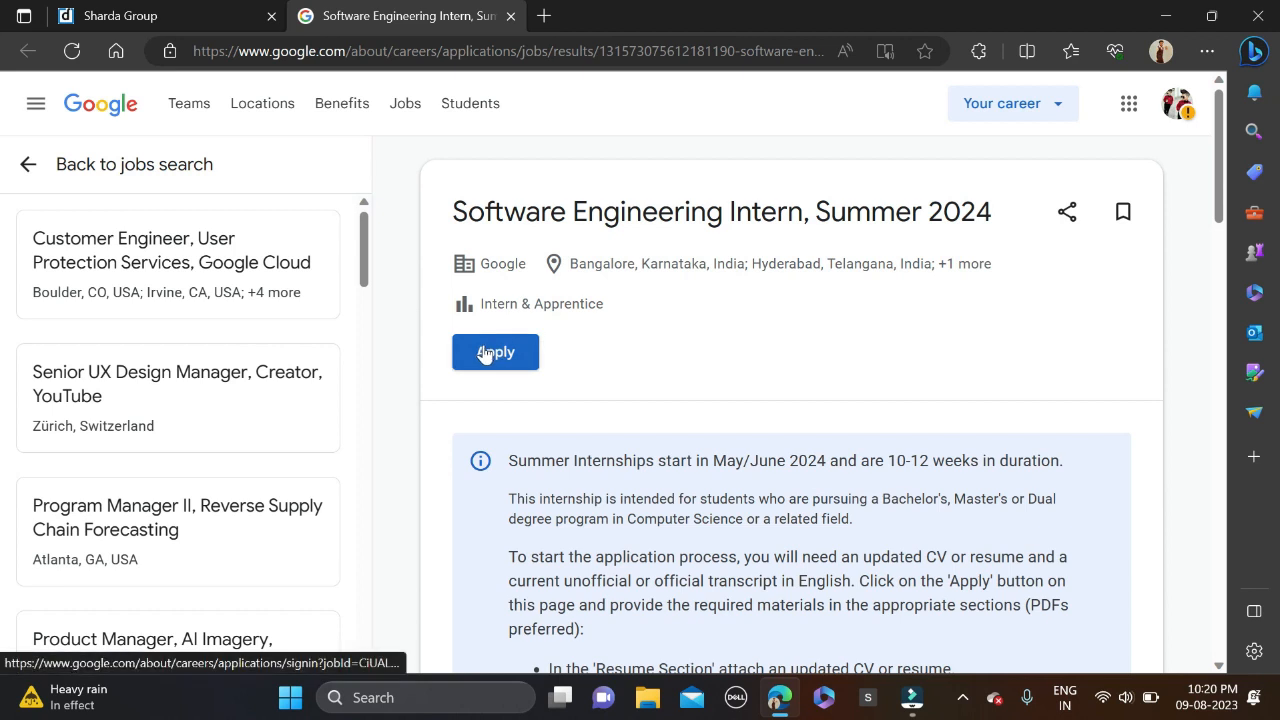
click(496, 352)
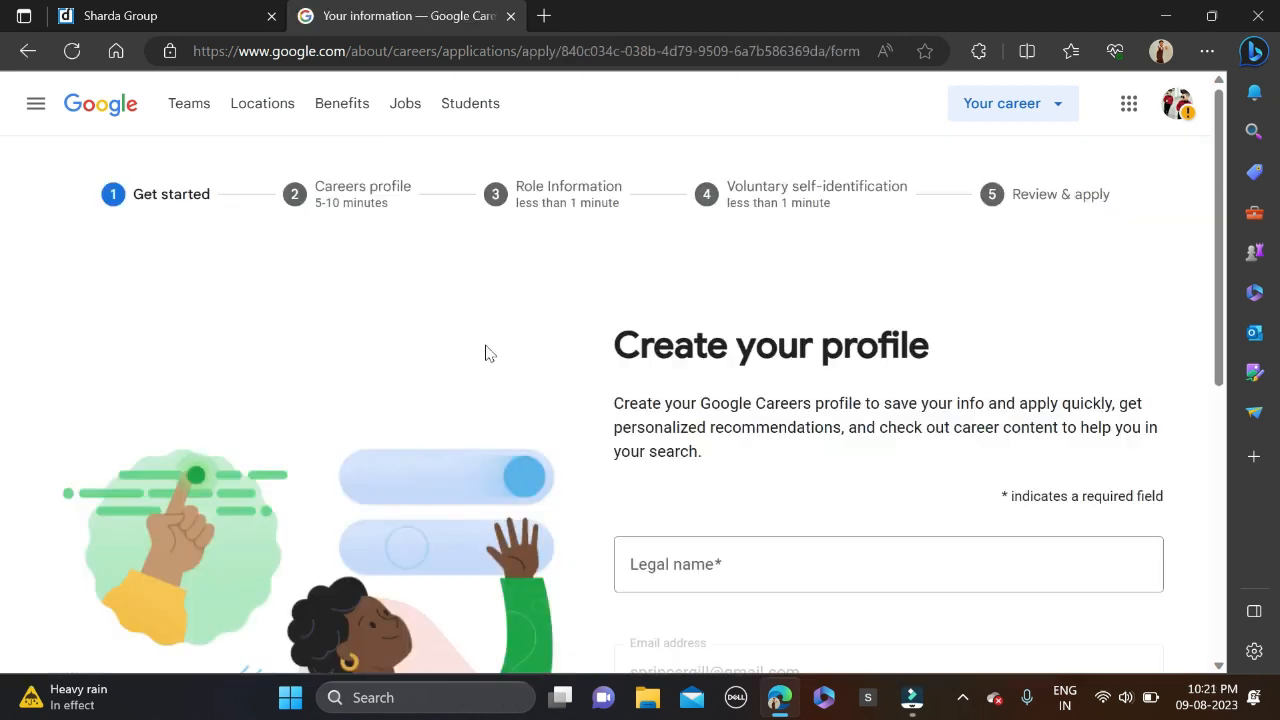
mouse_move(308, 90)
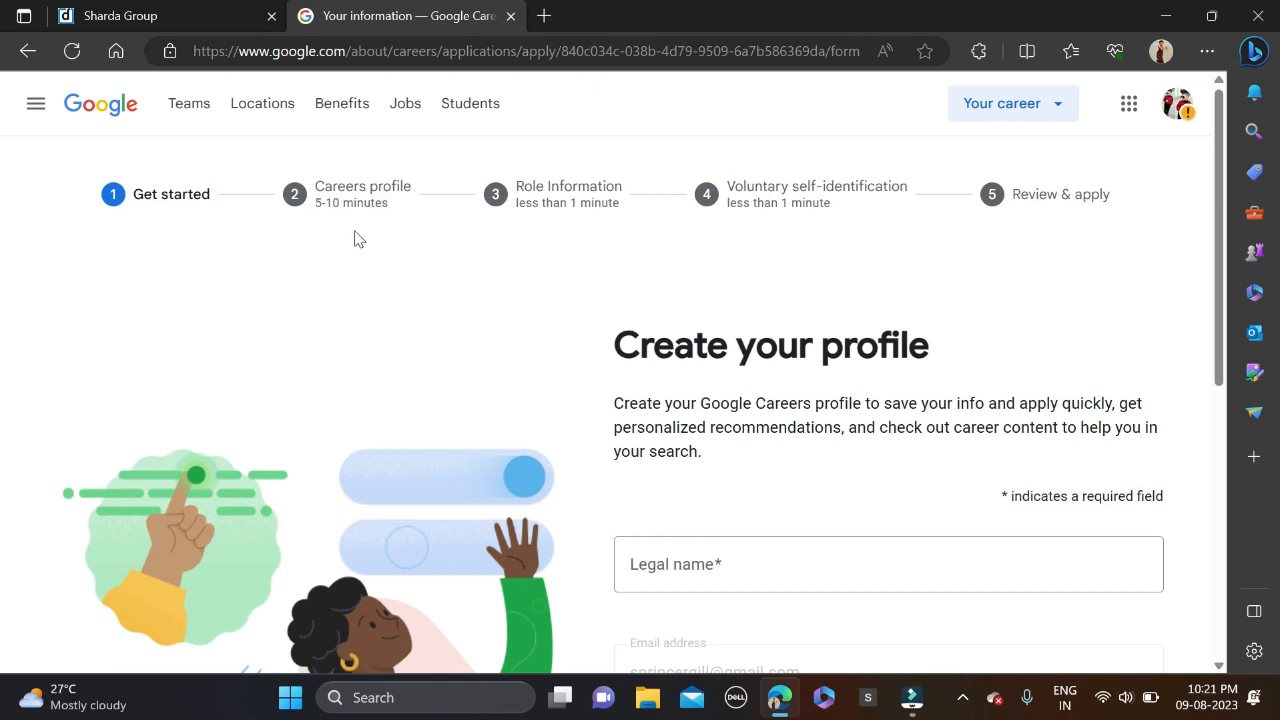
mouse_move(420, 370)
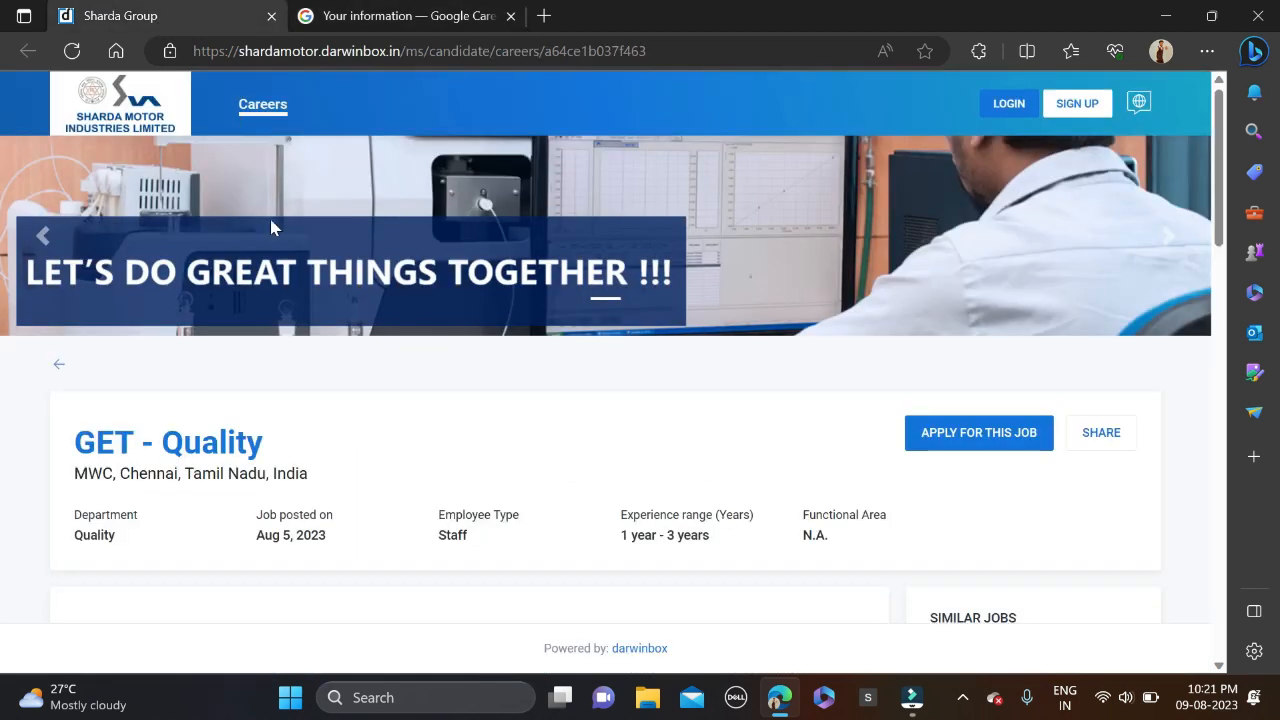
mouse_move(200, 144)
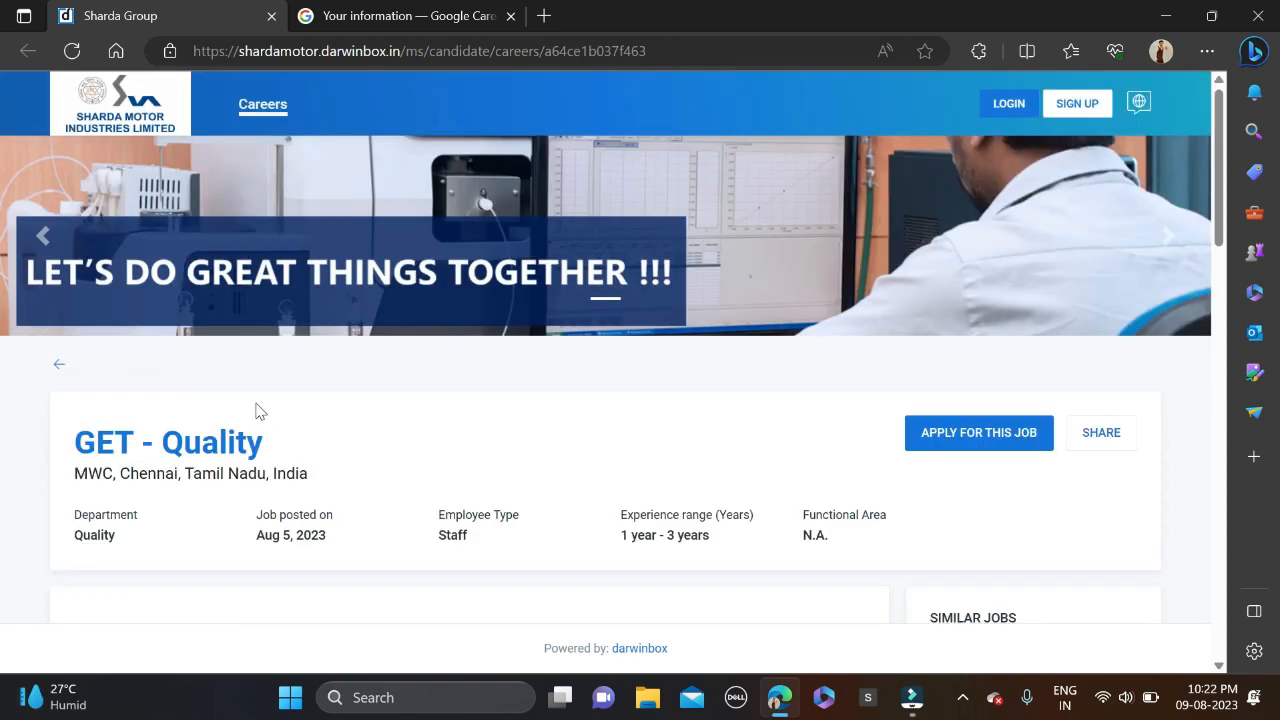
mouse_move(390, 390)
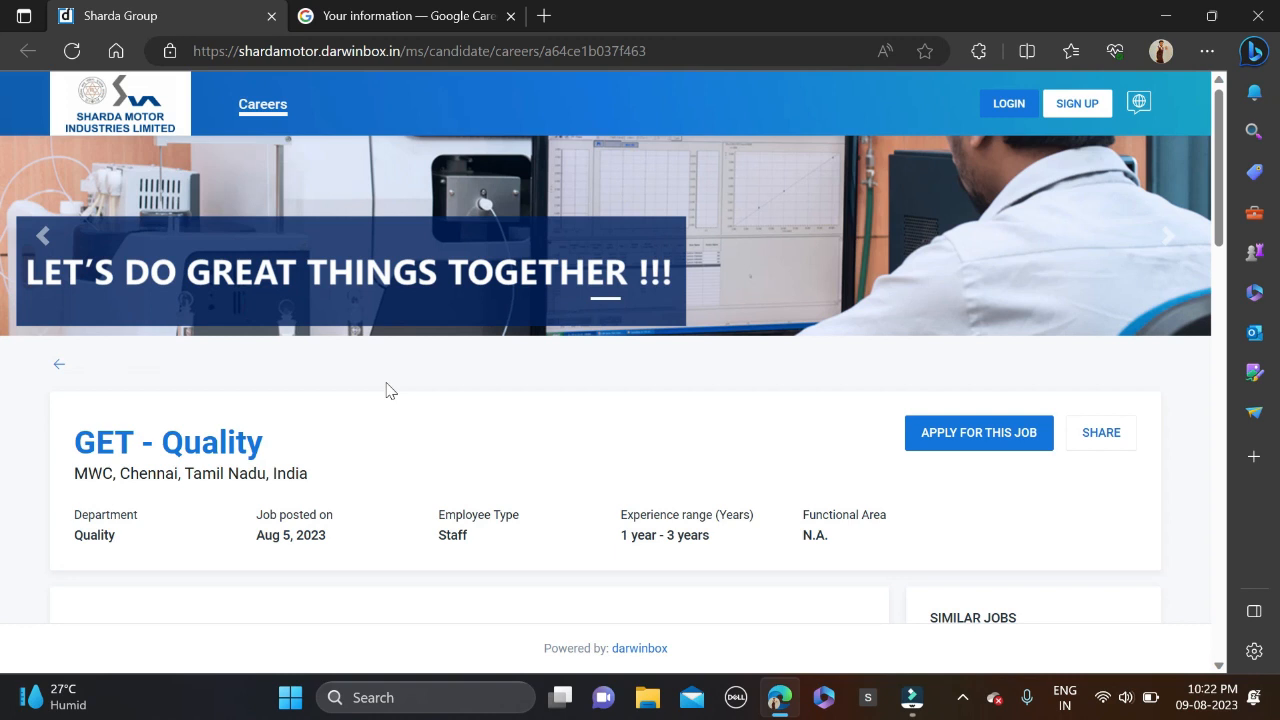
scroll(down, 3)
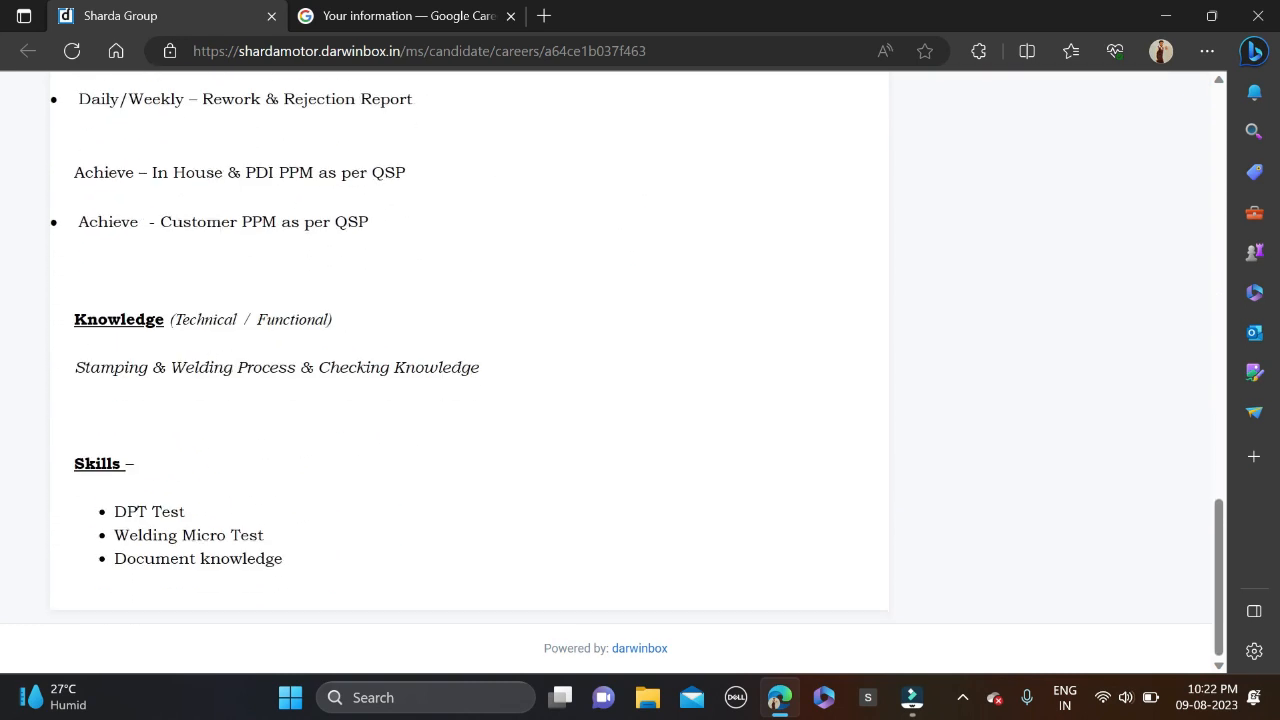
scroll(up, 3)
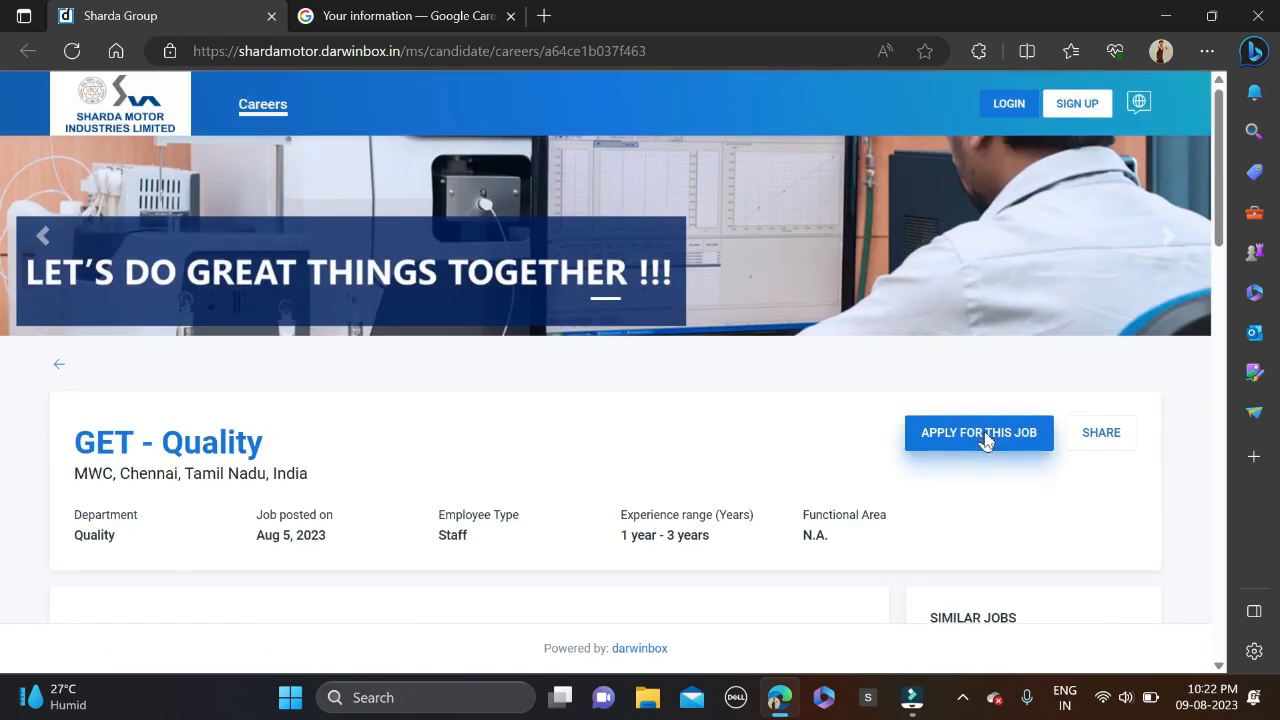
Apply for the GET - Quality job and reach the empty Darwinbox sign-up form.
click(978, 432)
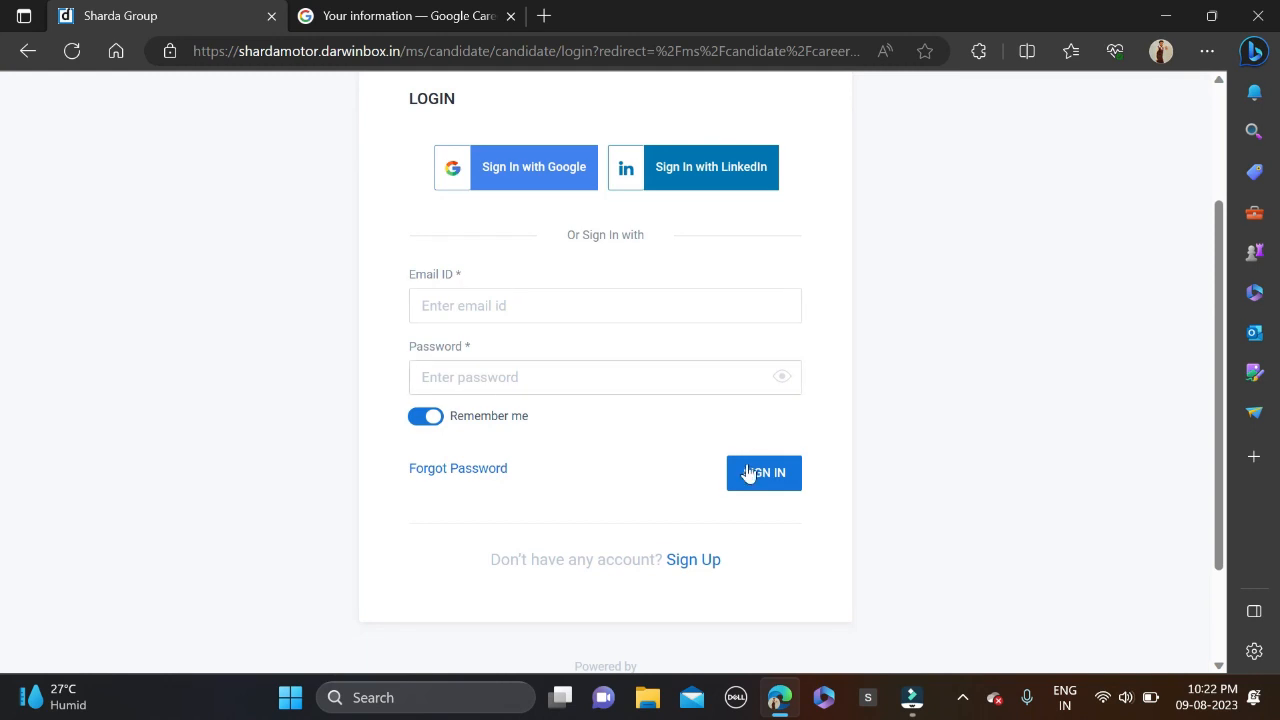
mouse_move(876, 460)
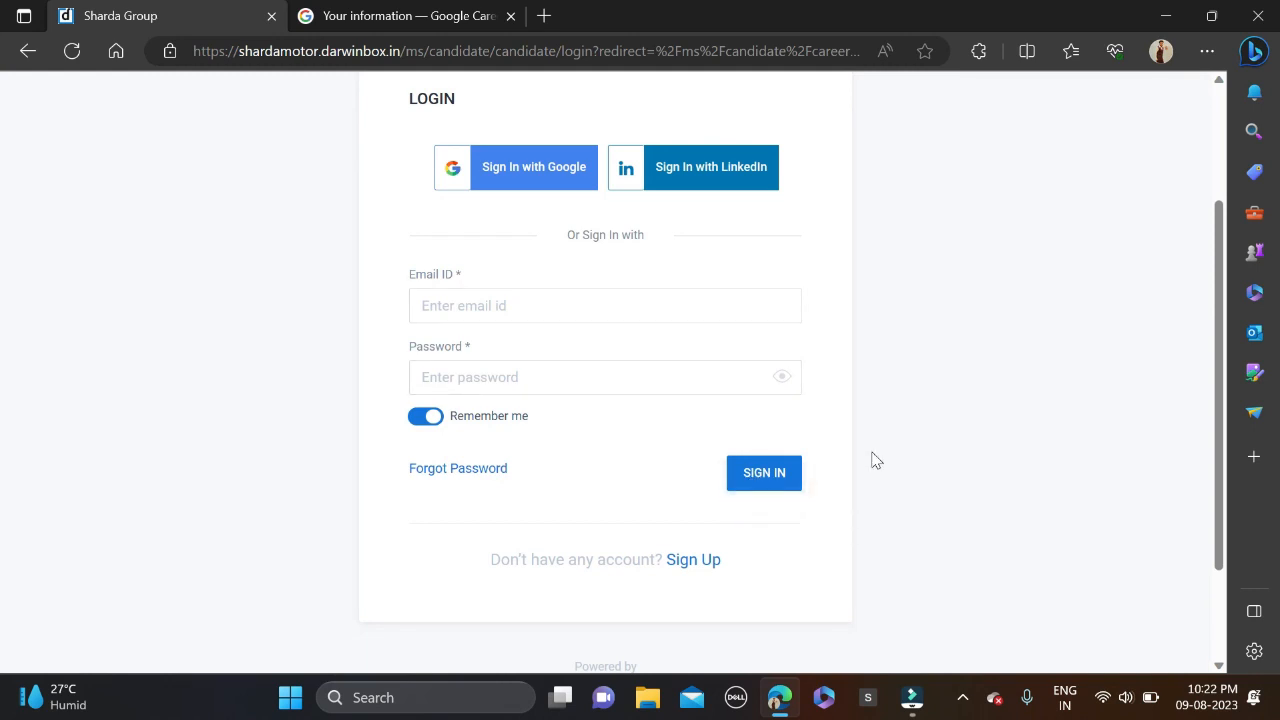
click(692, 560)
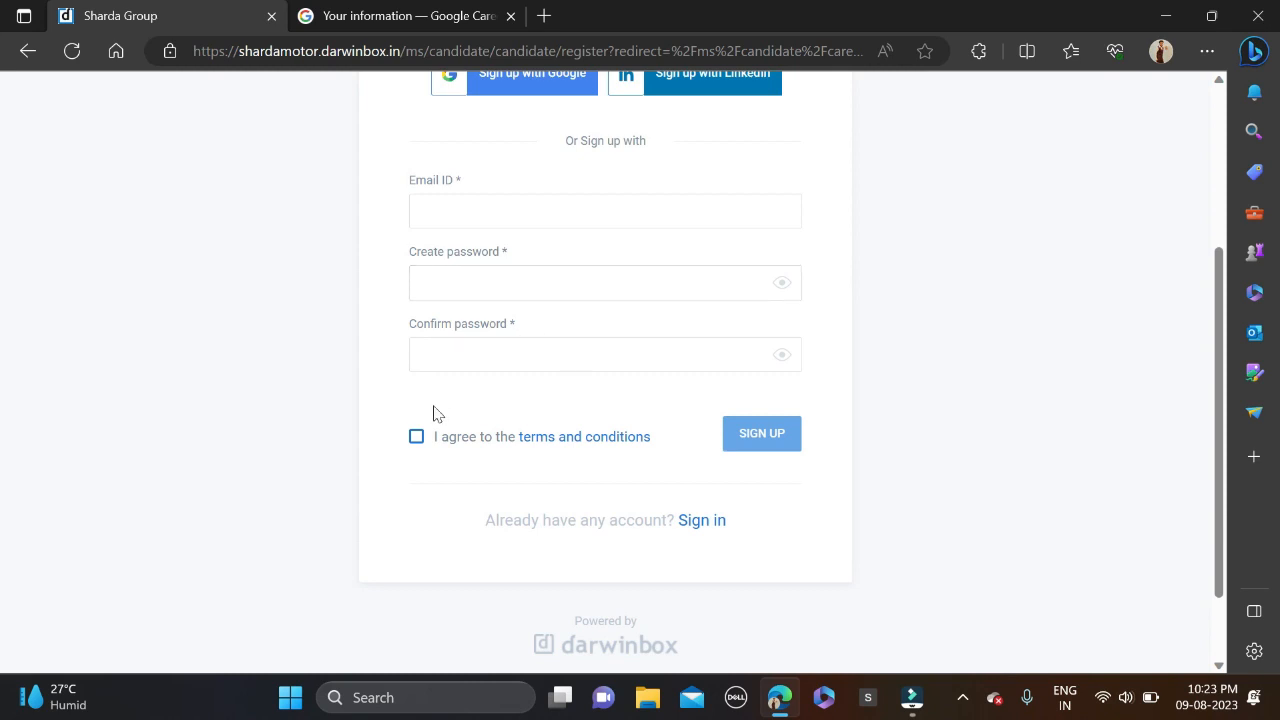
Switch back to the Google Software Engineering Intern, Summer 2024 listing.
click(420, 16)
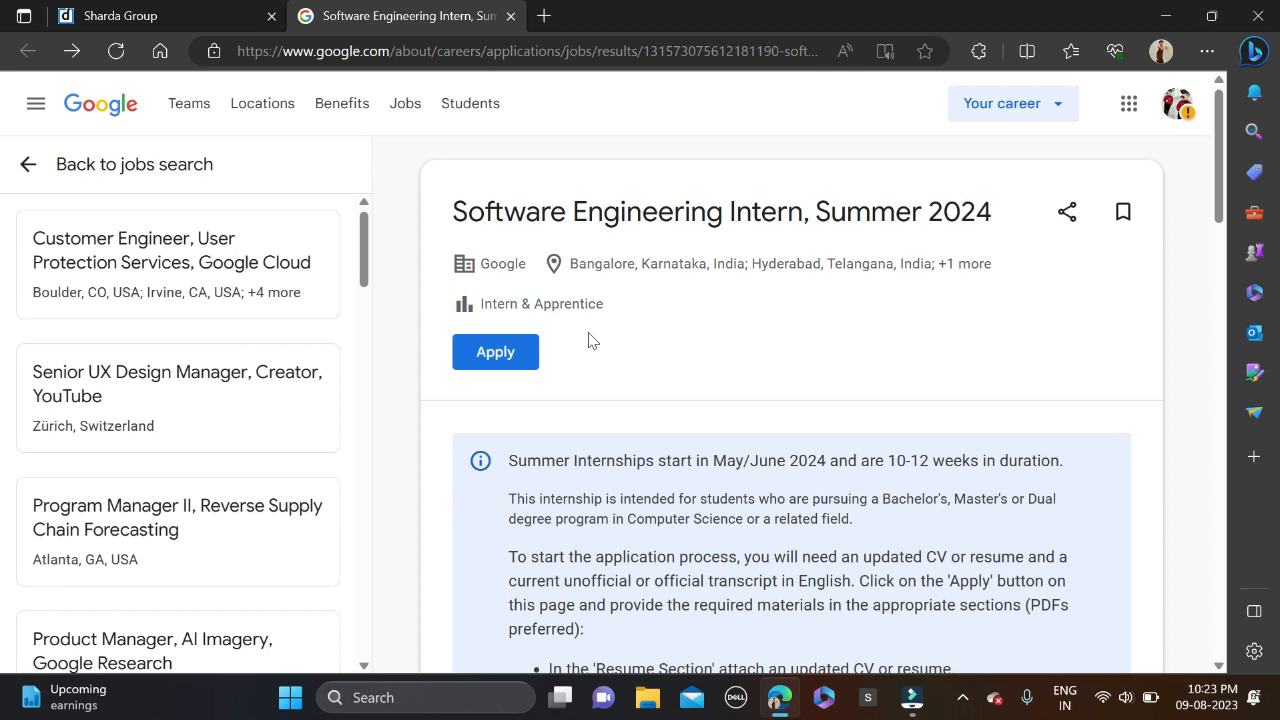